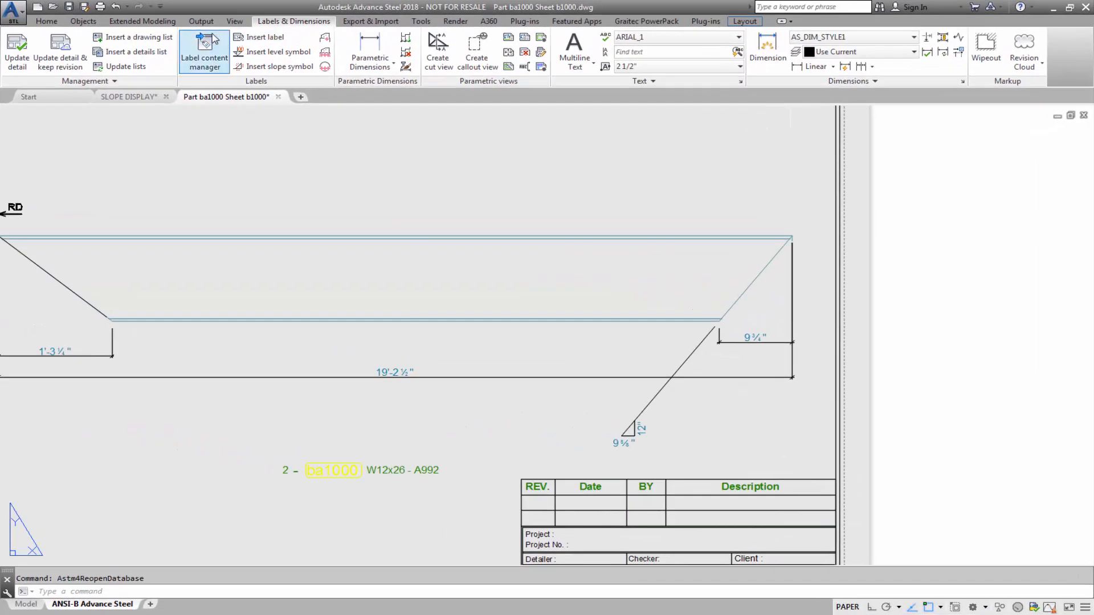
mouse_move(764, 105)
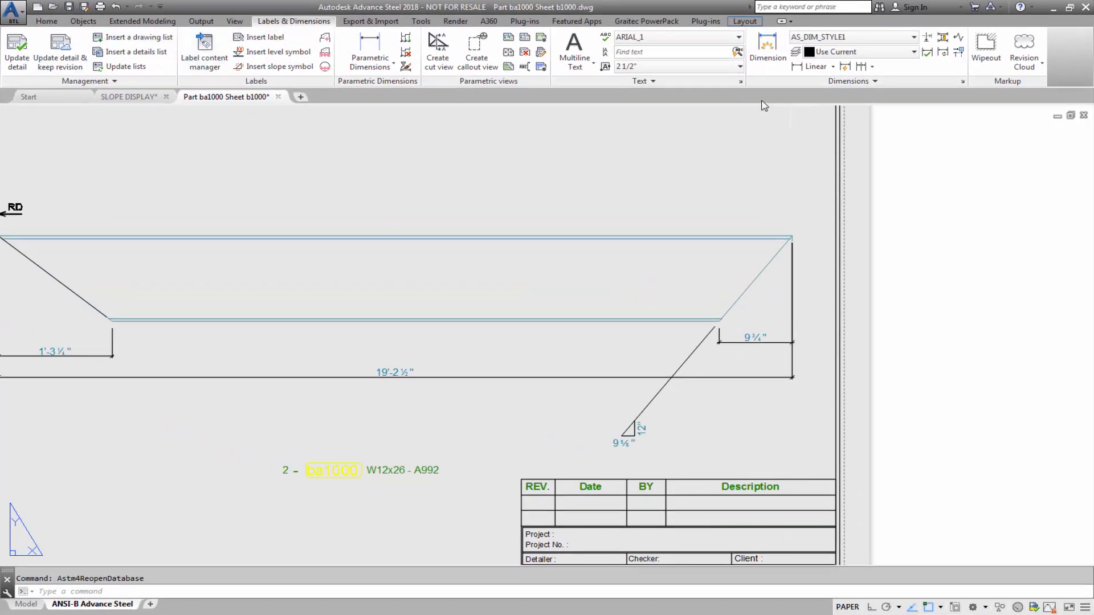
mouse_move(263, 37)
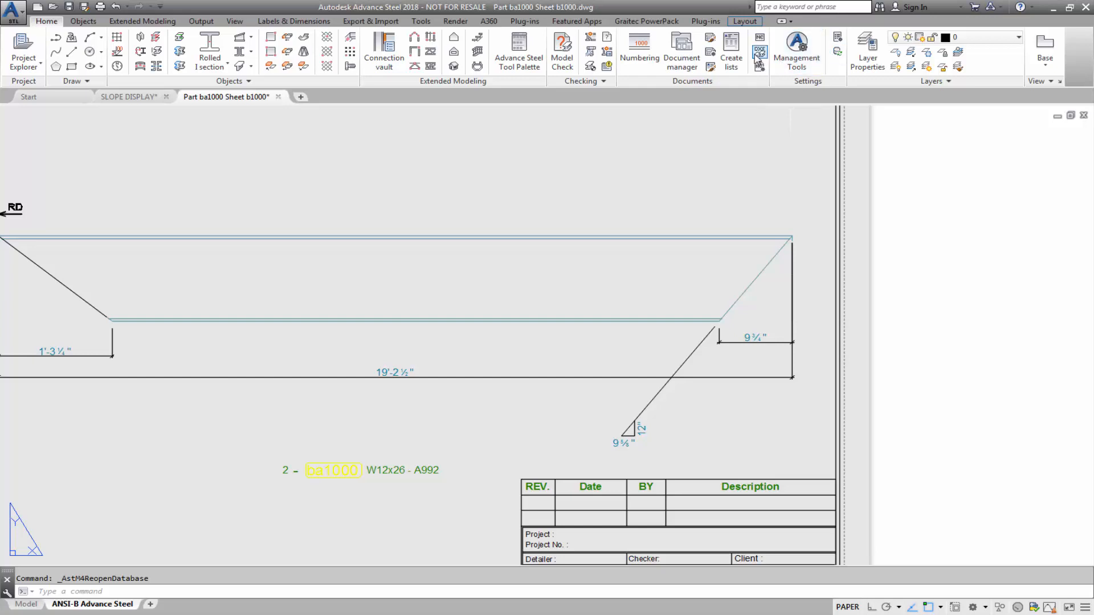
mouse_move(307, 34)
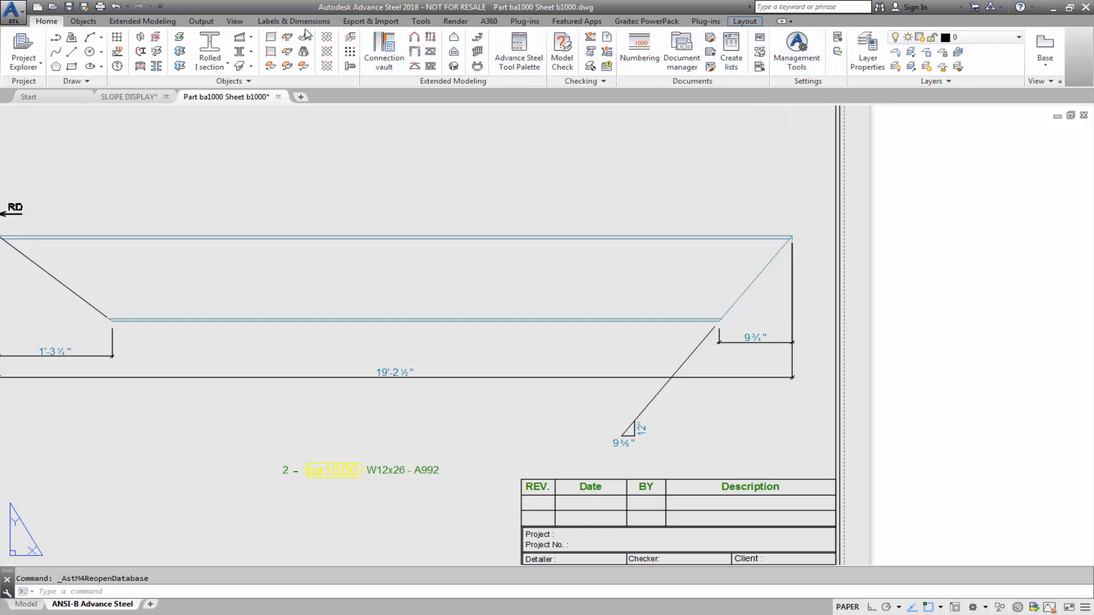
click(293, 20)
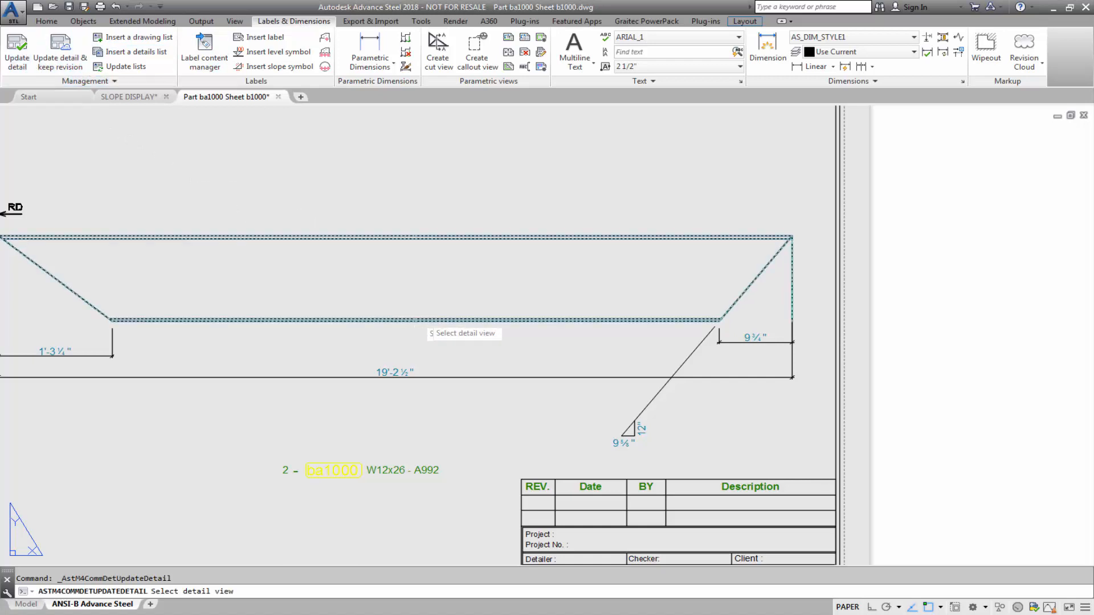
mouse_move(647, 335)
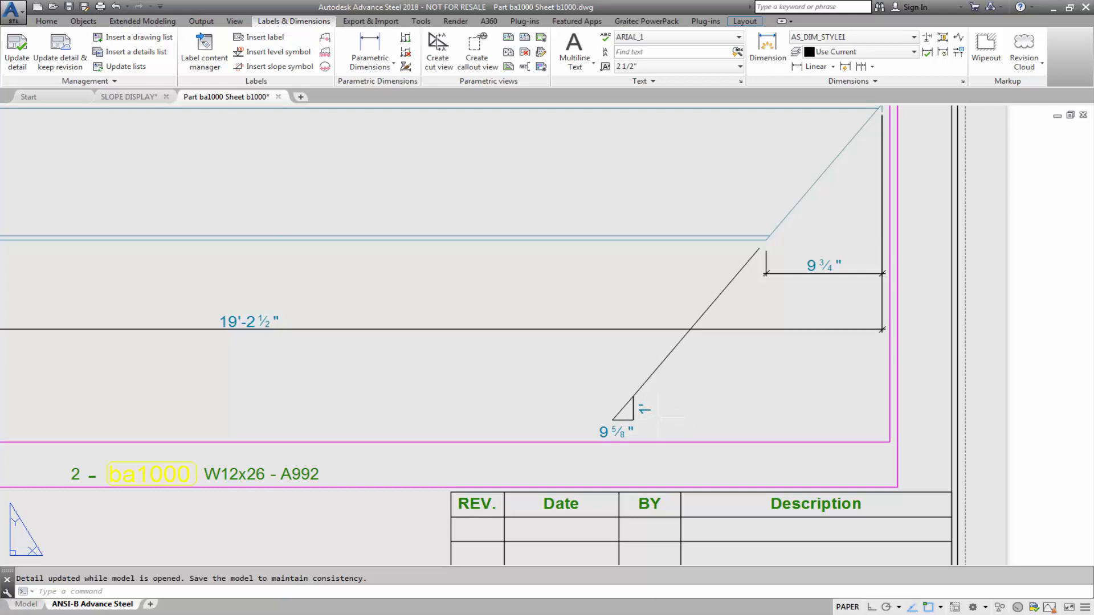
click(129, 96)
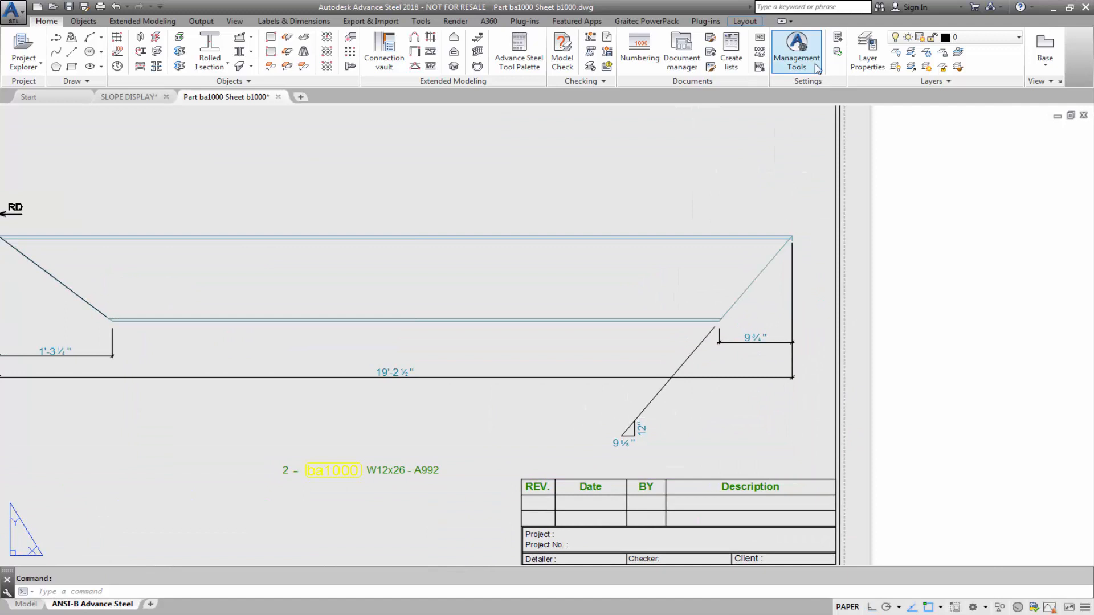
Enable 'Slope triangle reference length in inches' in Management Tools and set the dialog aside.
click(797, 49)
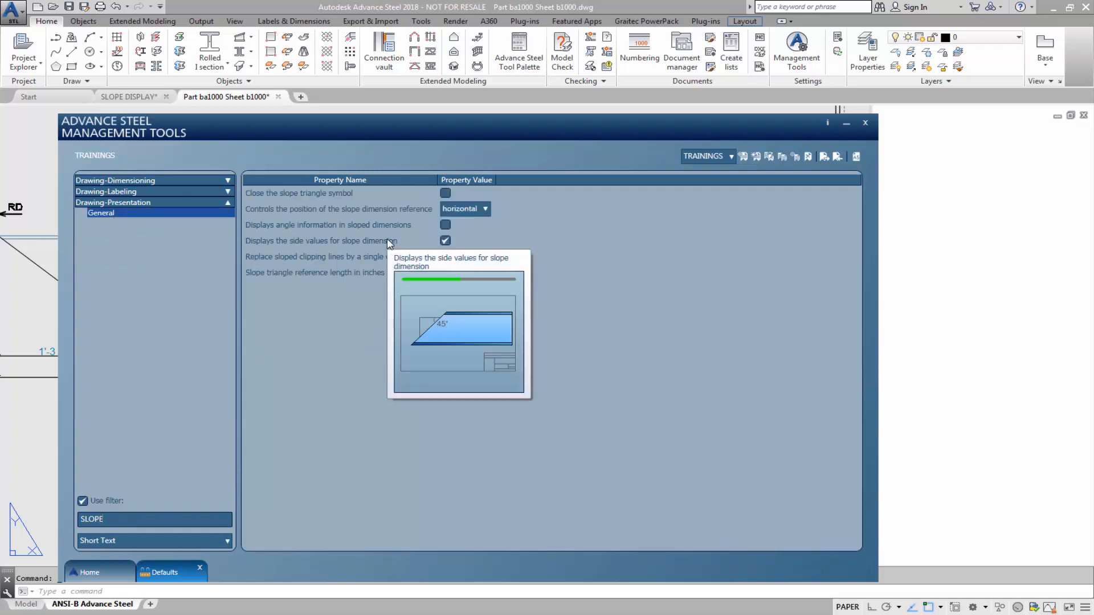
mouse_move(369, 278)
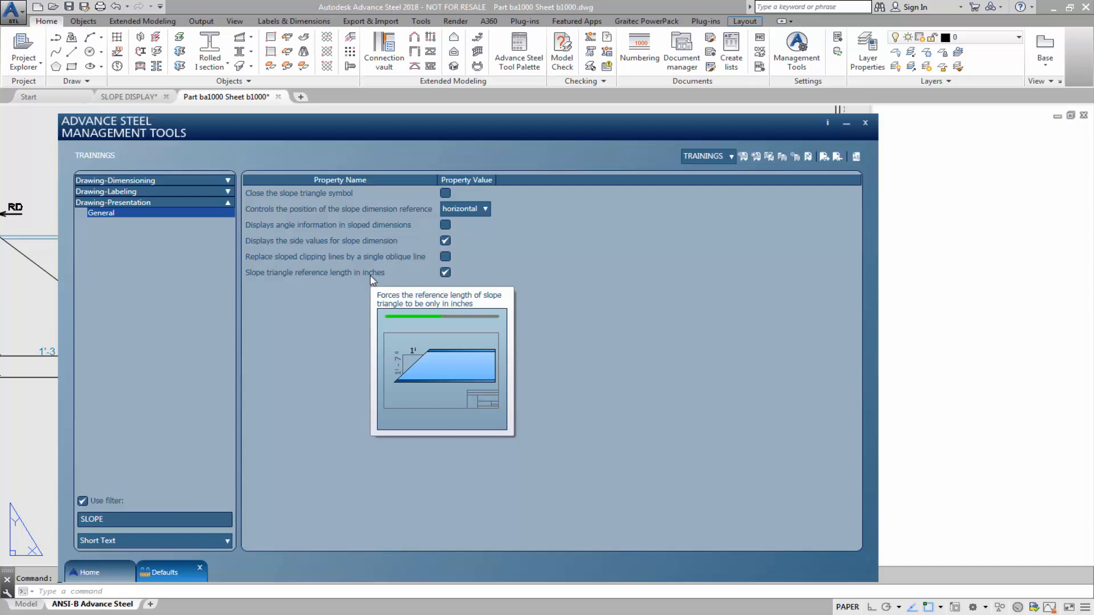
mouse_move(856, 132)
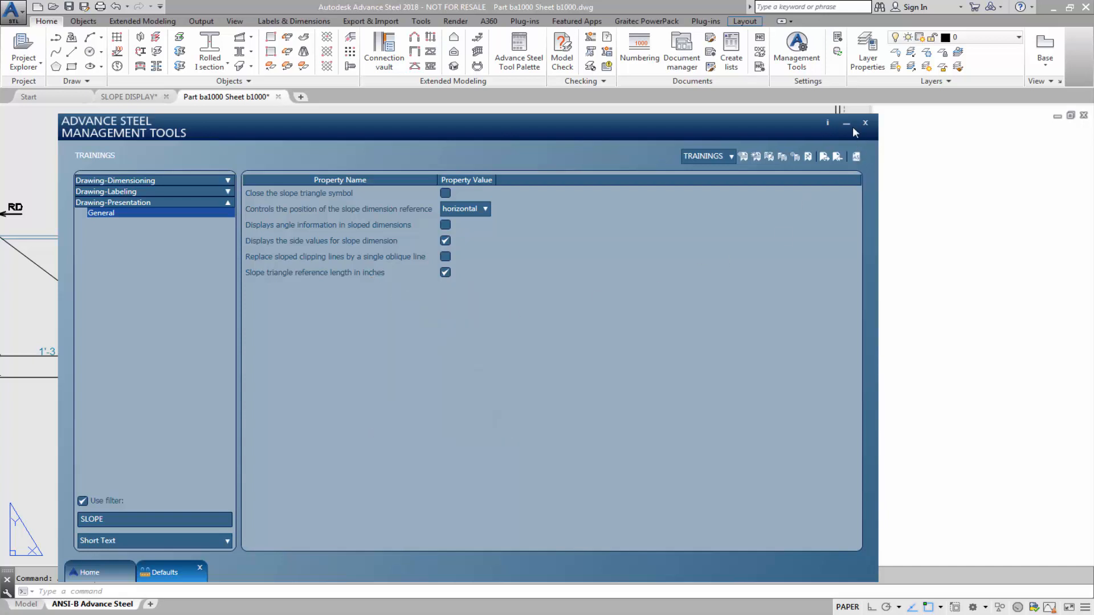
click(865, 123)
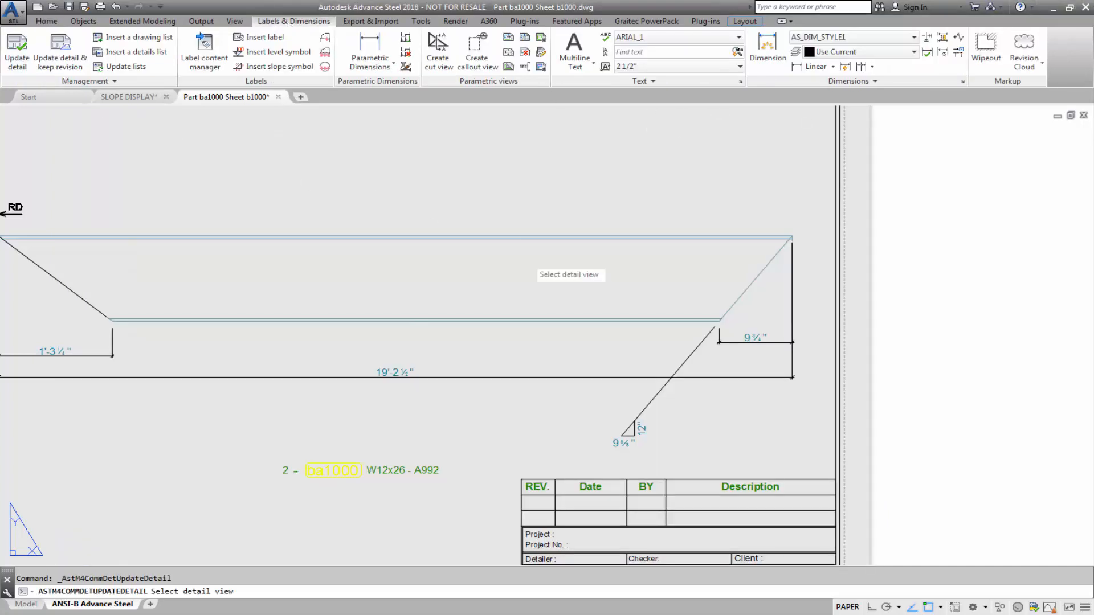
mouse_move(668, 332)
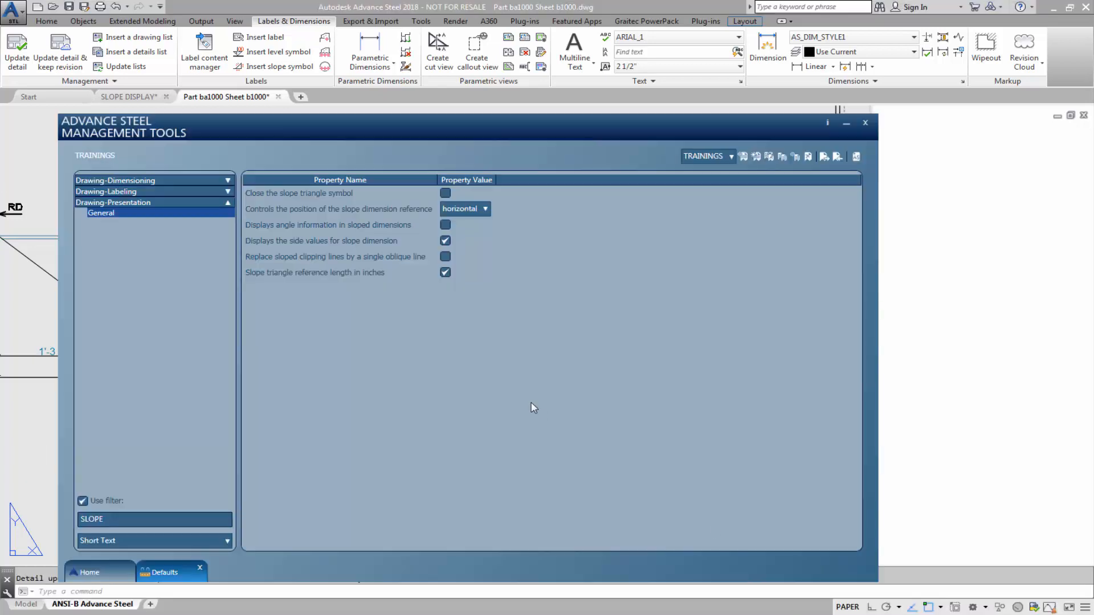
Switch off inch-only reference length, enable single oblique clipping line, and save as defaults.
click(446, 272)
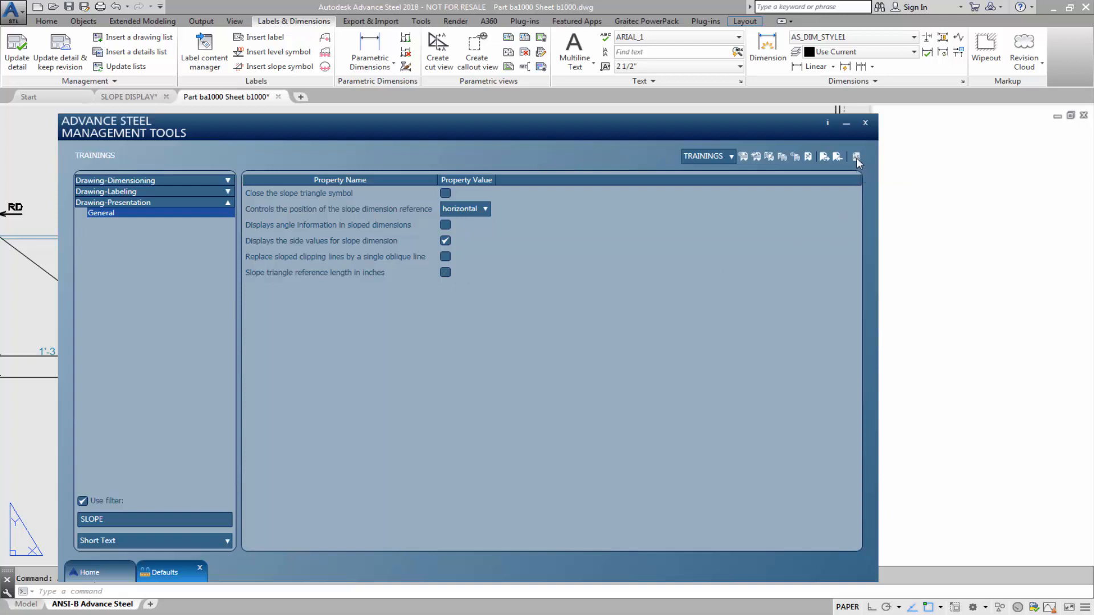
click(865, 123)
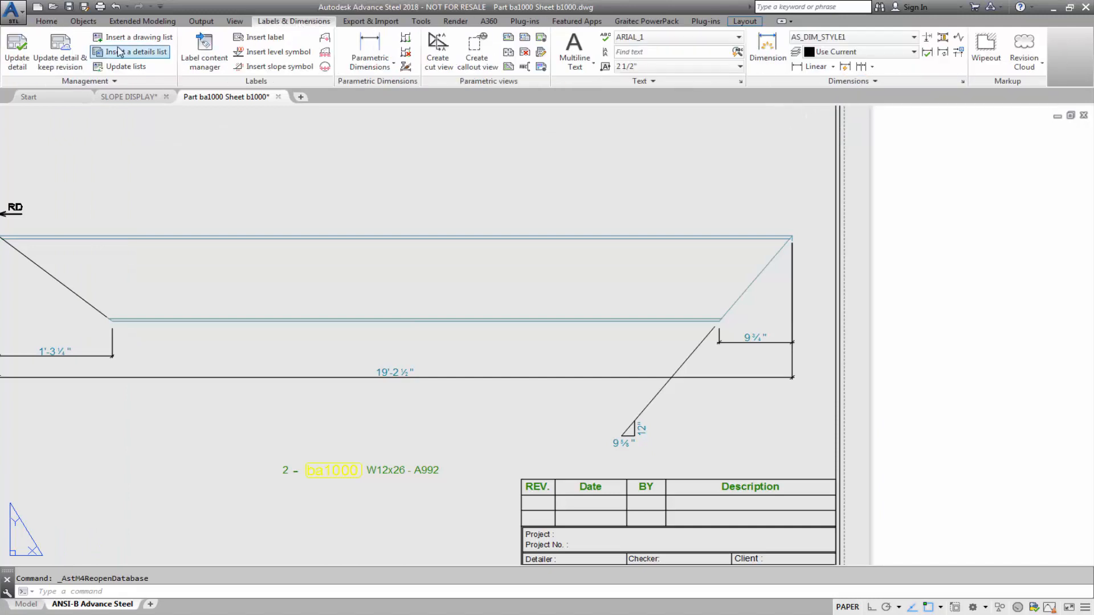
click(137, 51)
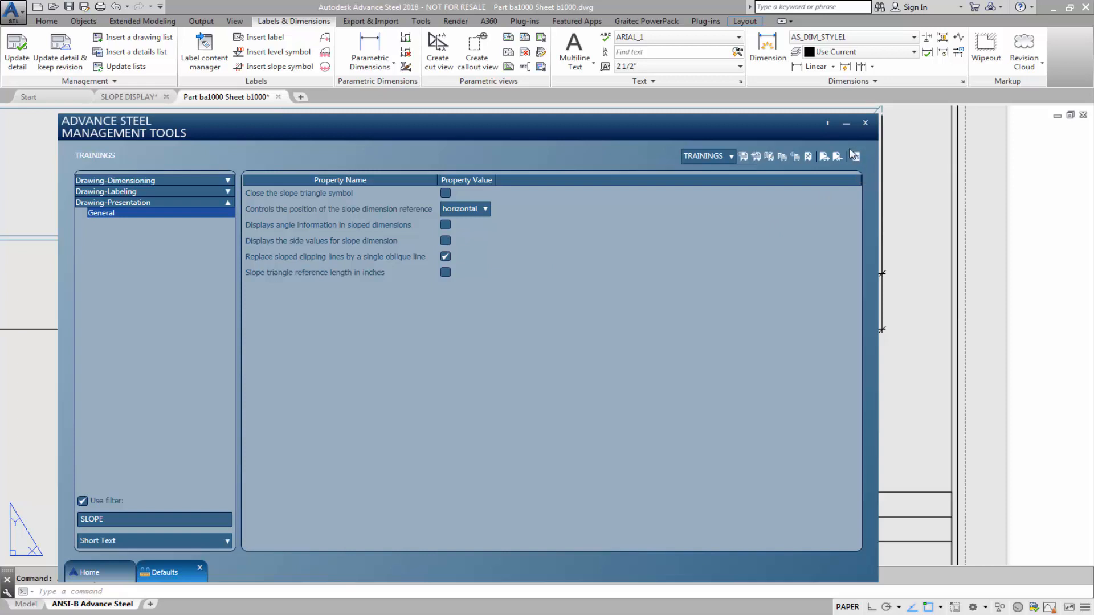
Check the detail now shows no slope side values, then return to Management Tools.
click(865, 123)
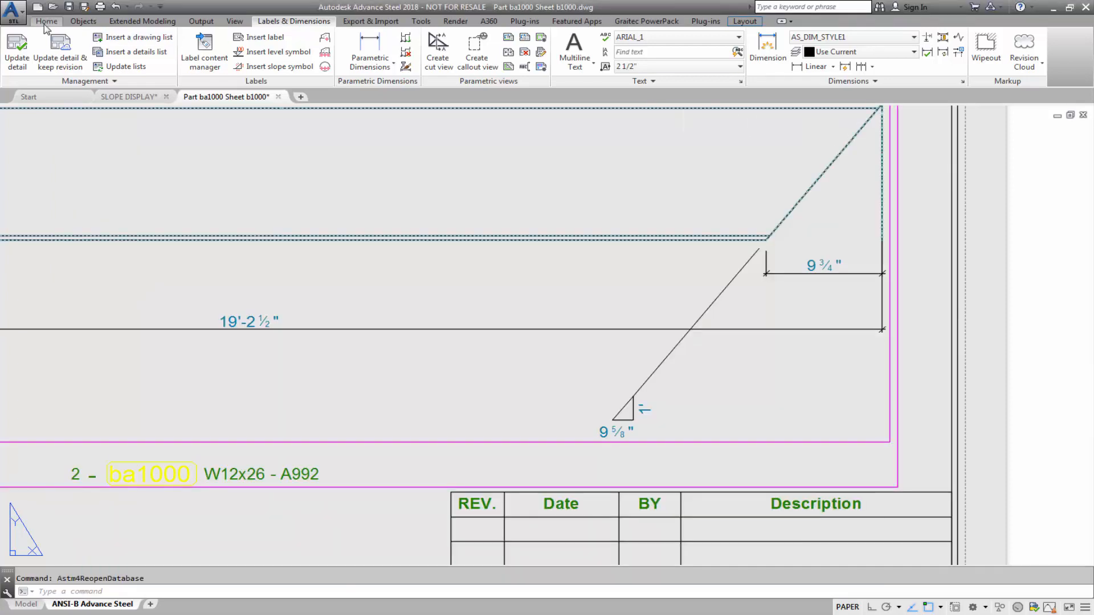
click(45, 20)
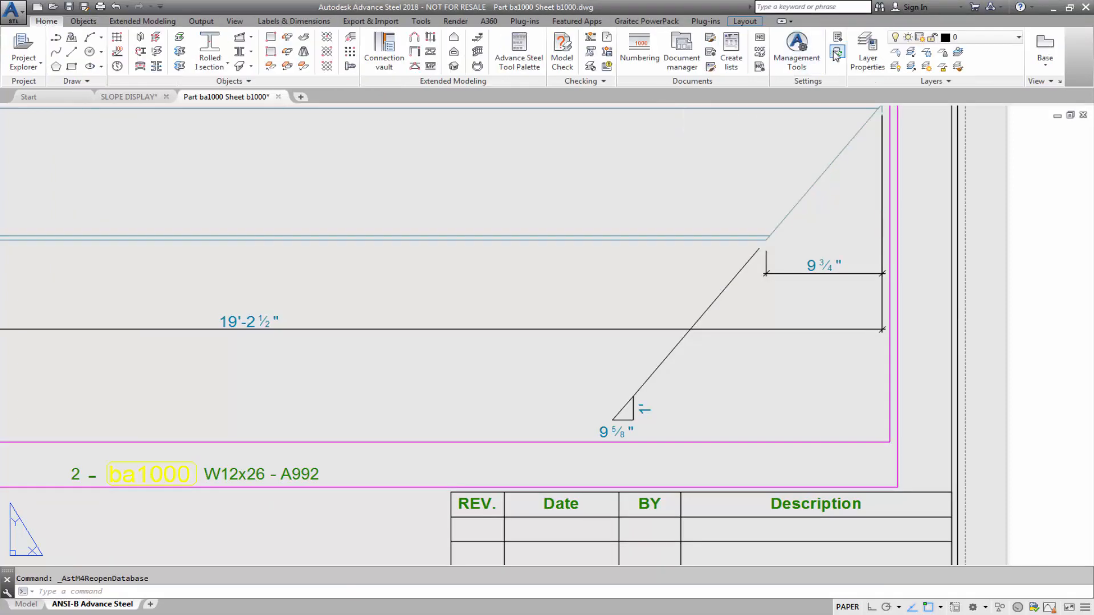
click(293, 21)
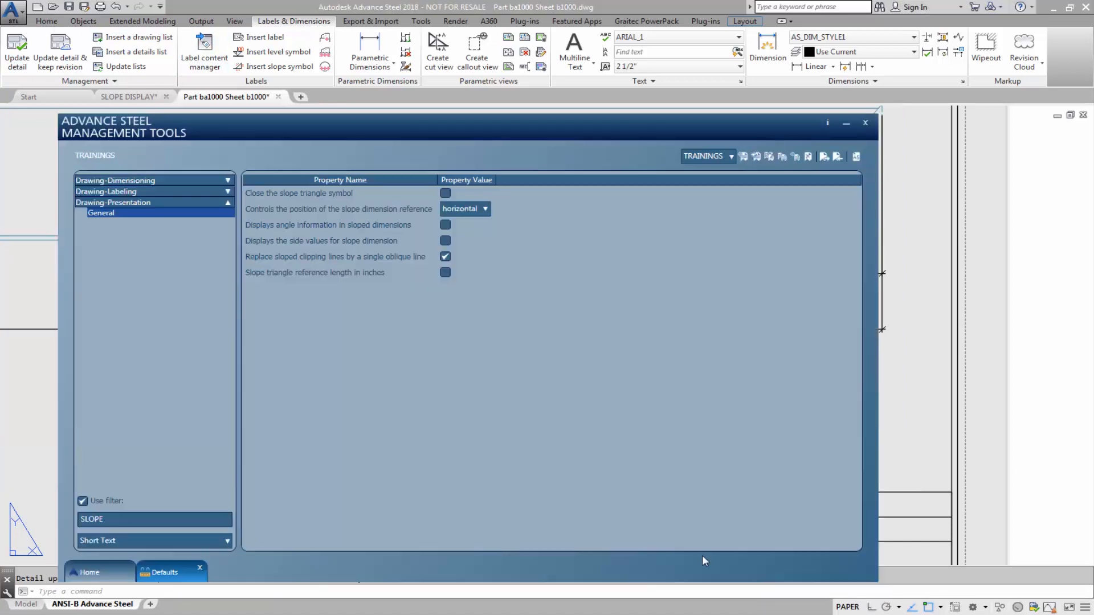
Enable 'Displays angle information in sloped dimensions' and refresh the beam detail.
click(445, 273)
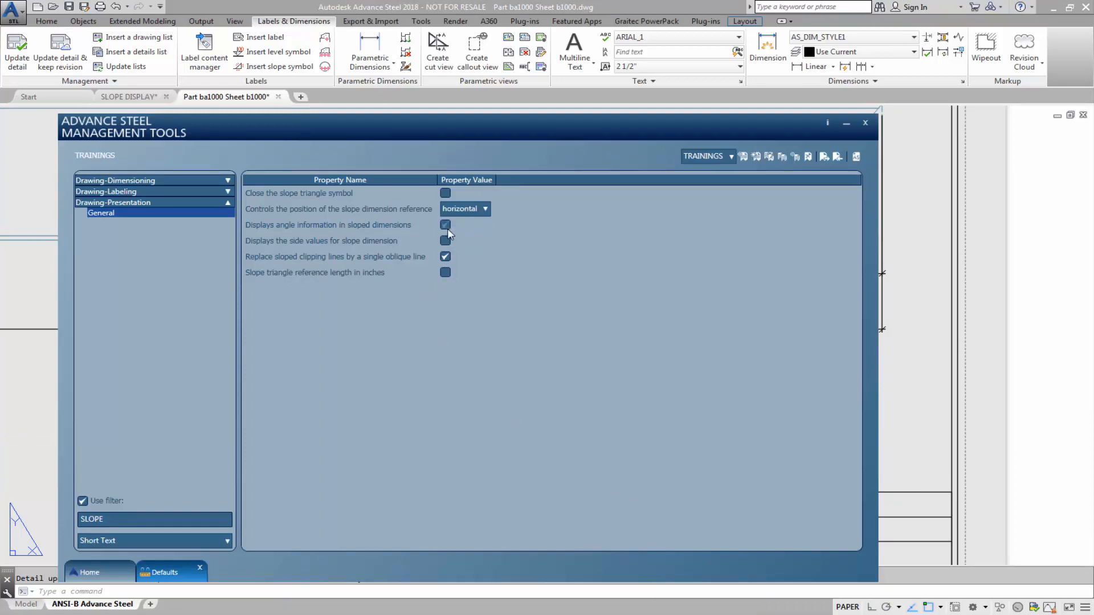
click(446, 224)
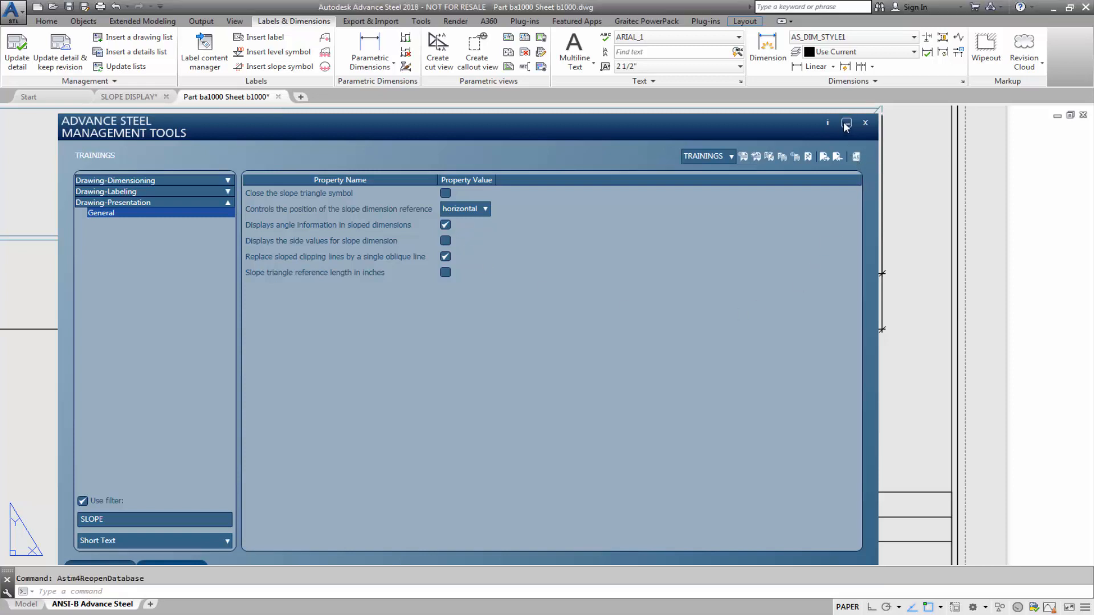
click(865, 123)
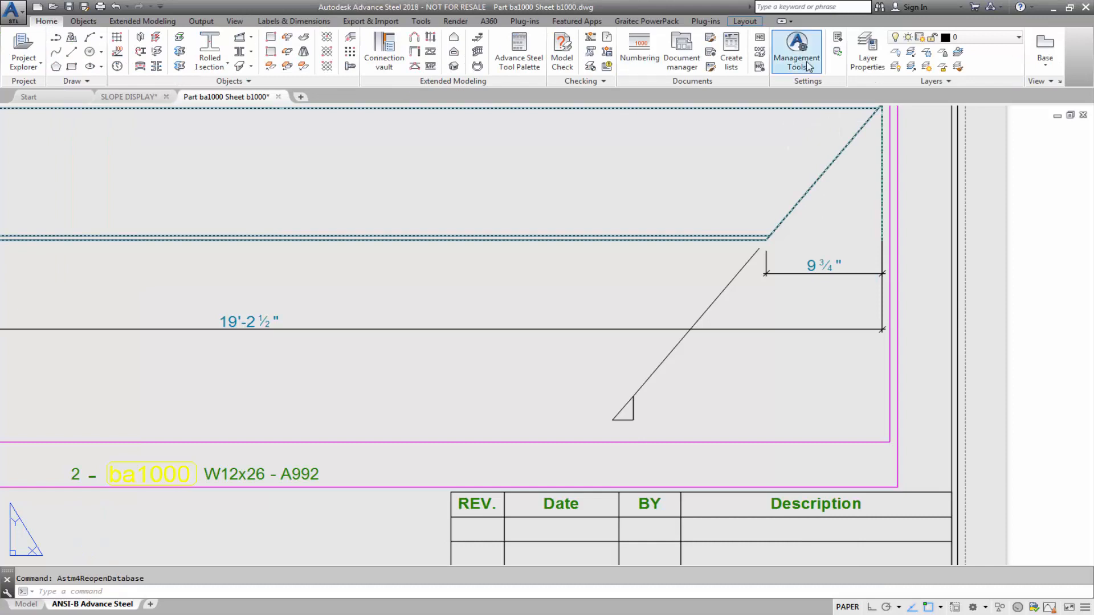
mouse_move(271, 36)
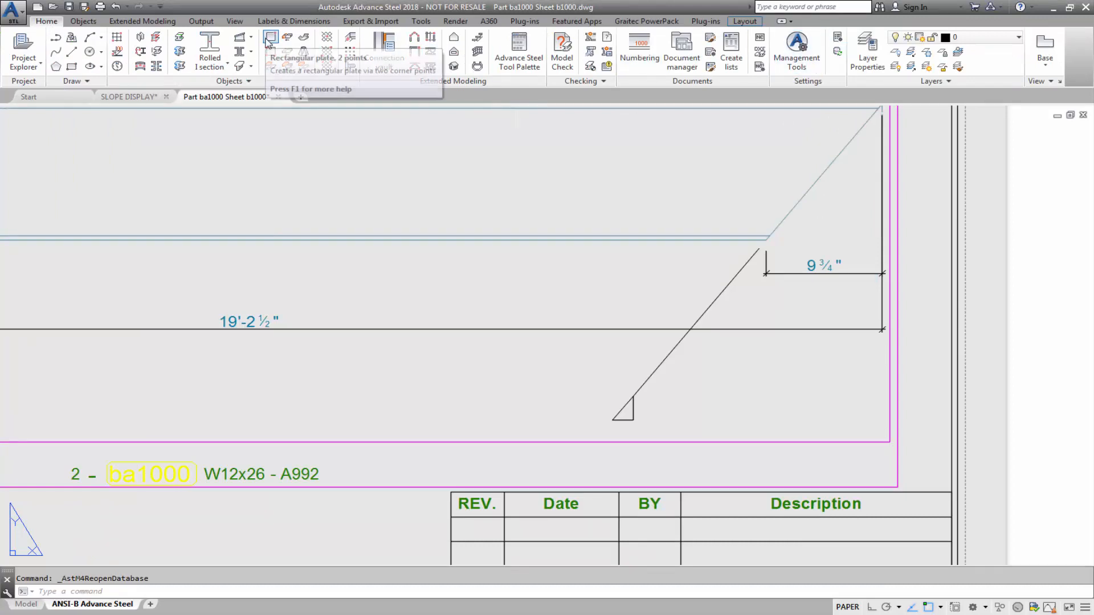
click(293, 20)
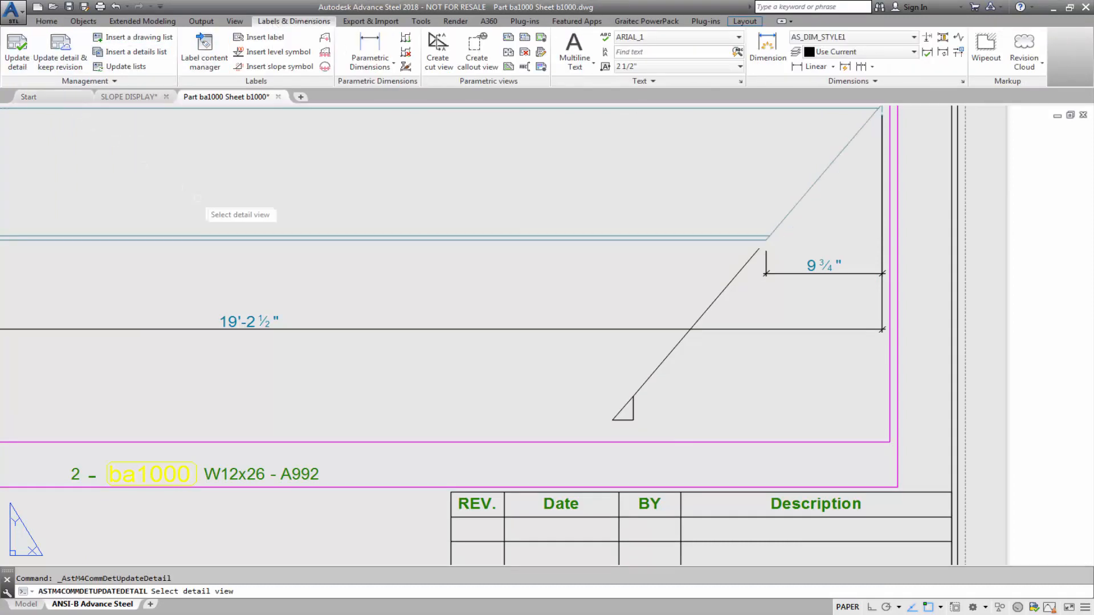
mouse_move(455, 345)
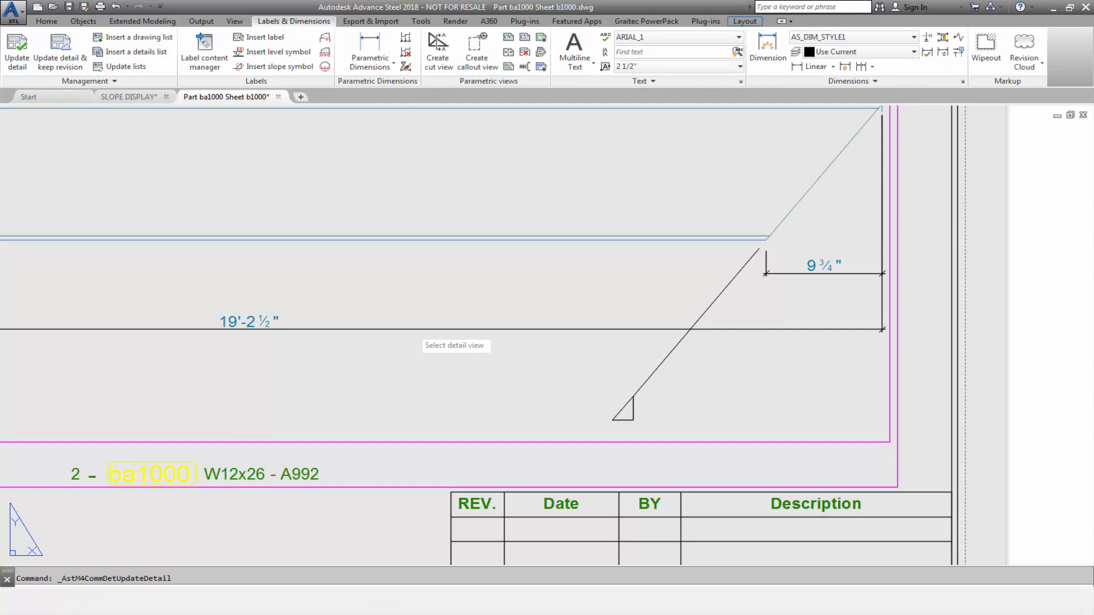